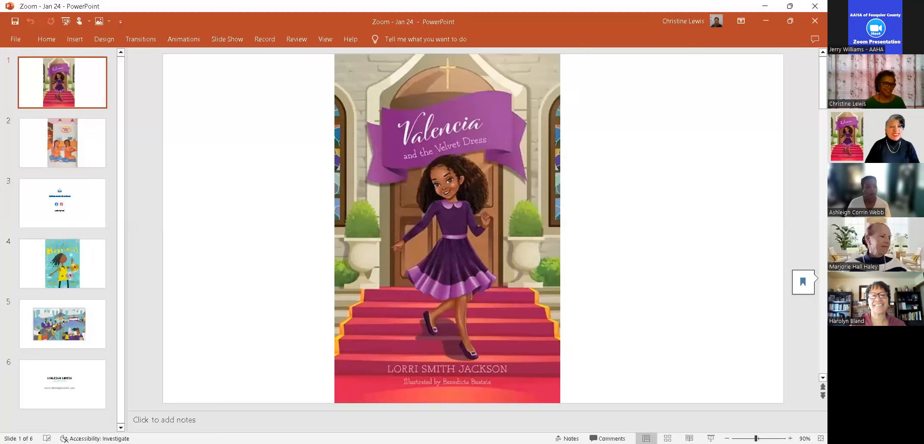
{"action": "mouse_move", "coordinate": [554, 259]}
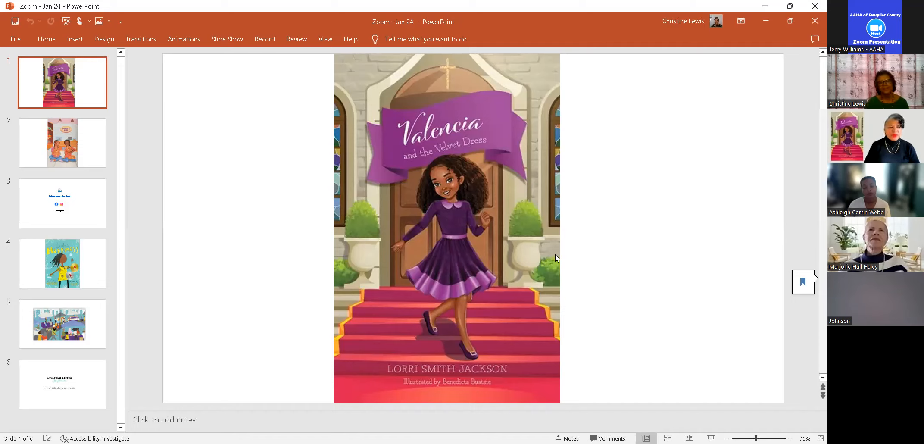
{"action": "mouse_move", "coordinate": [544, 112]}
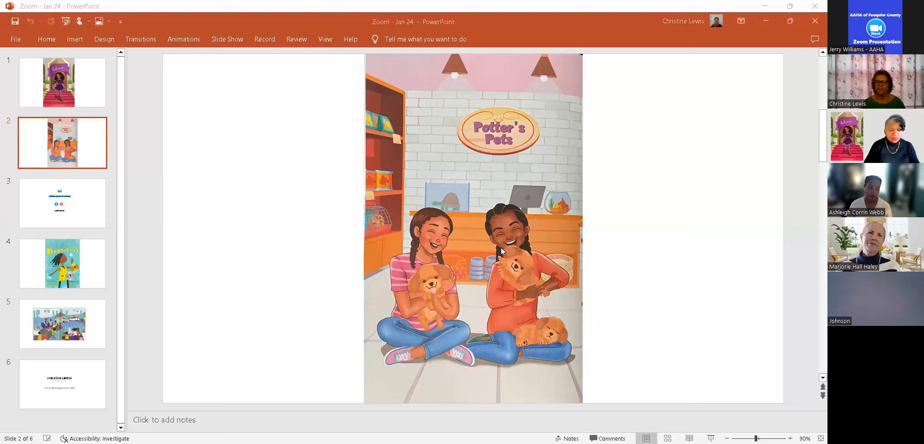
{"action": "mouse_move", "coordinate": [650, 242]}
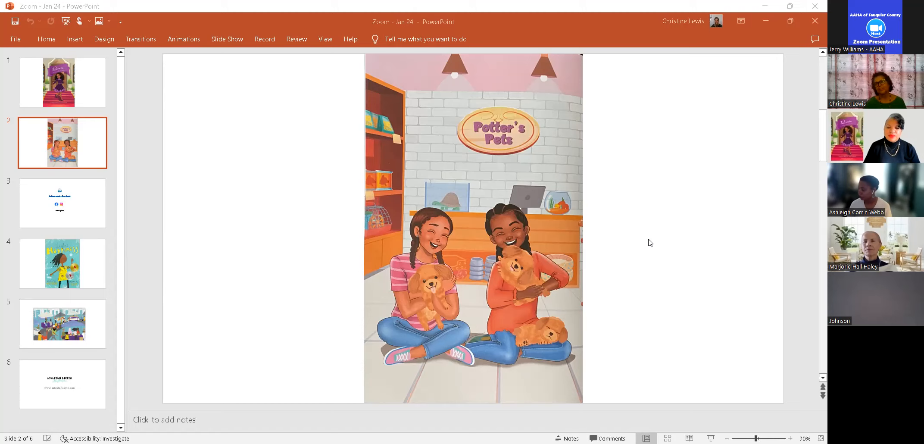
{"action": "mouse_move", "coordinate": [541, 224]}
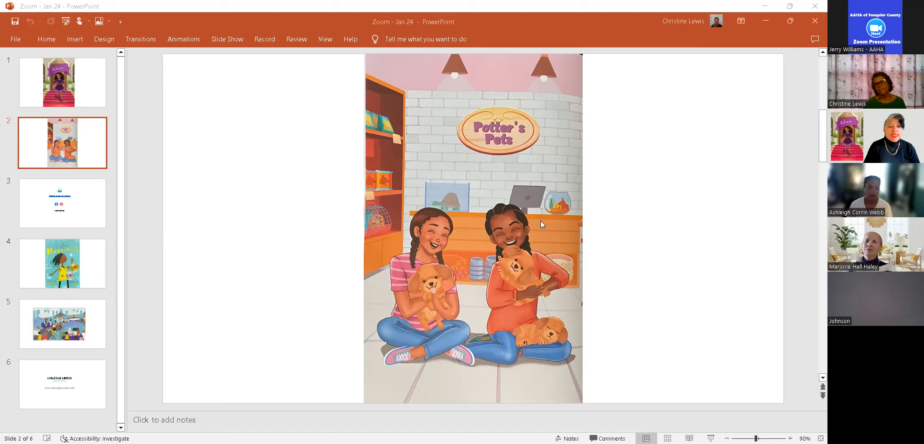
{"action": "mouse_move", "coordinate": [516, 138]}
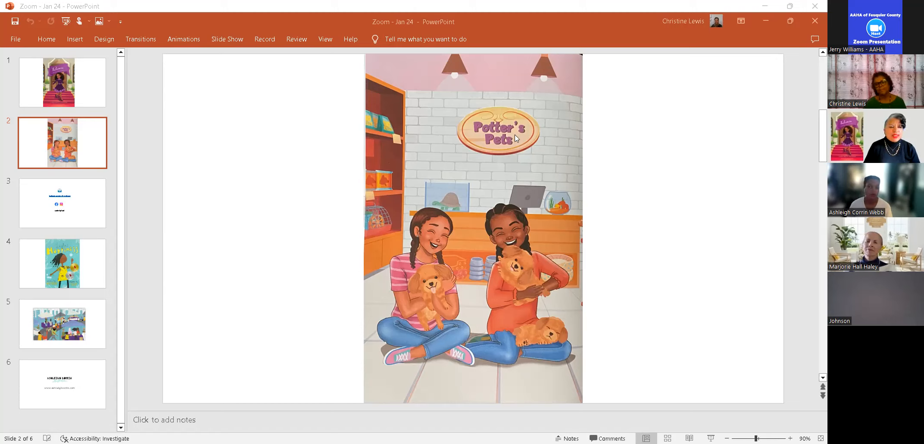
{"action": "mouse_move", "coordinate": [523, 199]}
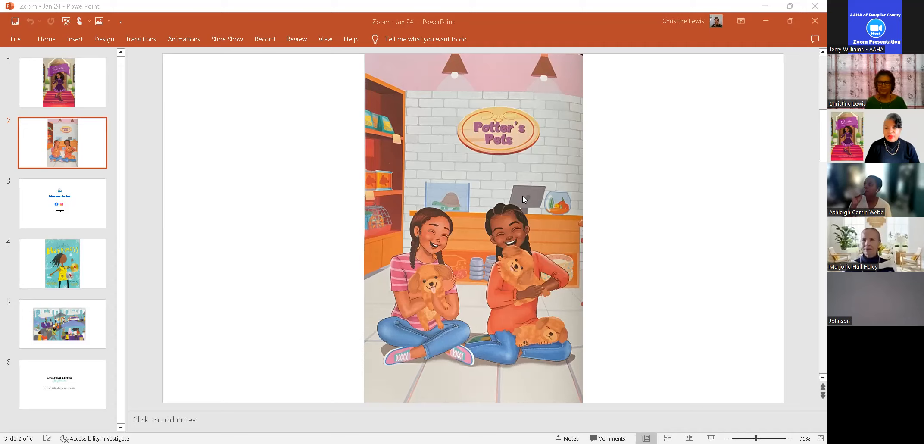
{"action": "mouse_move", "coordinate": [454, 334]}
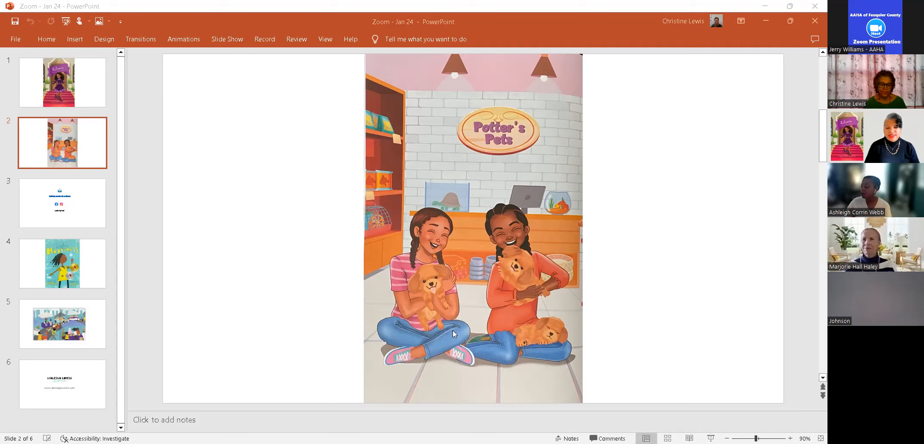
{"action": "mouse_move", "coordinate": [454, 332]}
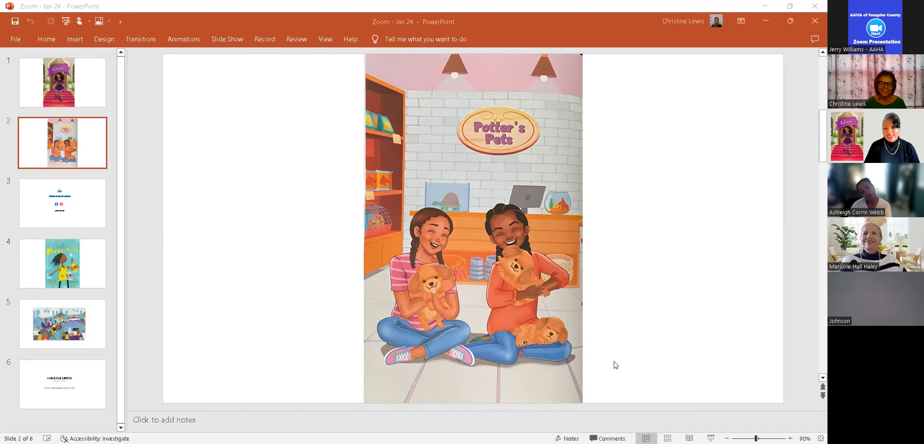
- Advance the shared deck to slide 2, the Potter's Pets puppies illustration
{"action": "left_click", "coordinate": [61, 203]}
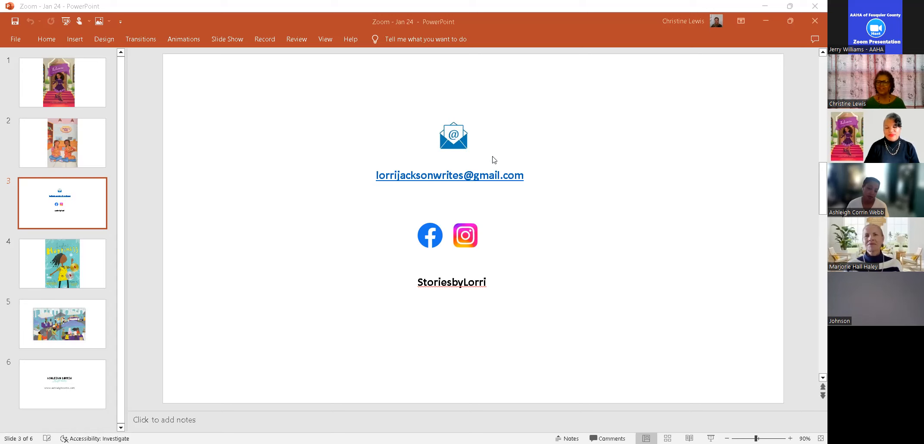
{"action": "mouse_move", "coordinate": [497, 82]}
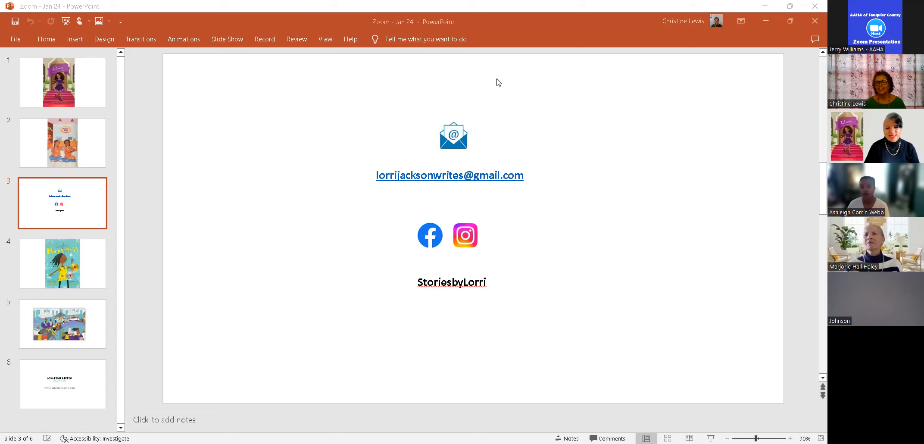
- Advance the shared deck to slide 3, the author's email and social media contact page
{"action": "left_click", "coordinate": [62, 263]}
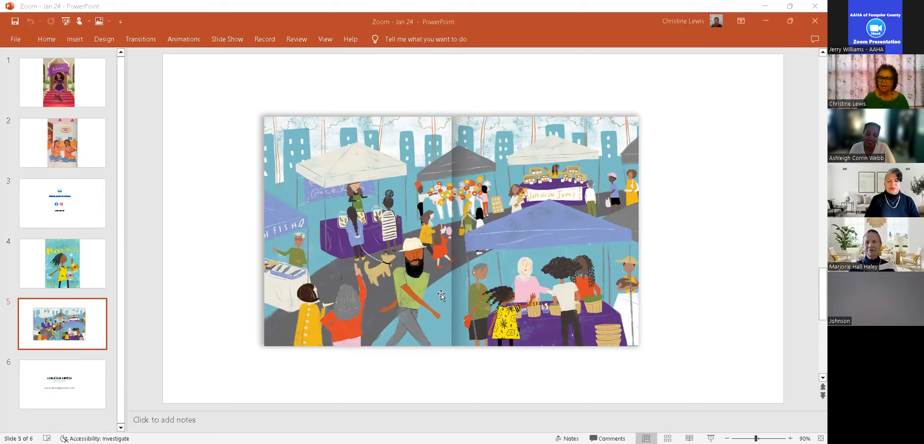
{"action": "mouse_move", "coordinate": [499, 241]}
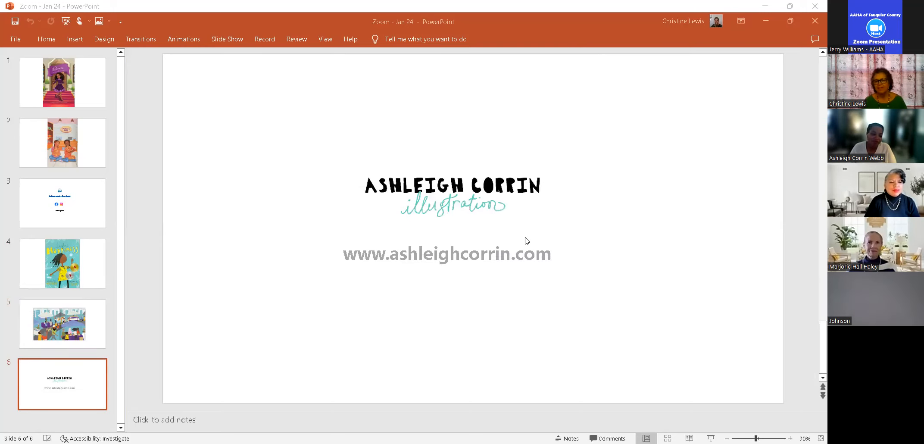
{"action": "mouse_move", "coordinate": [623, 232]}
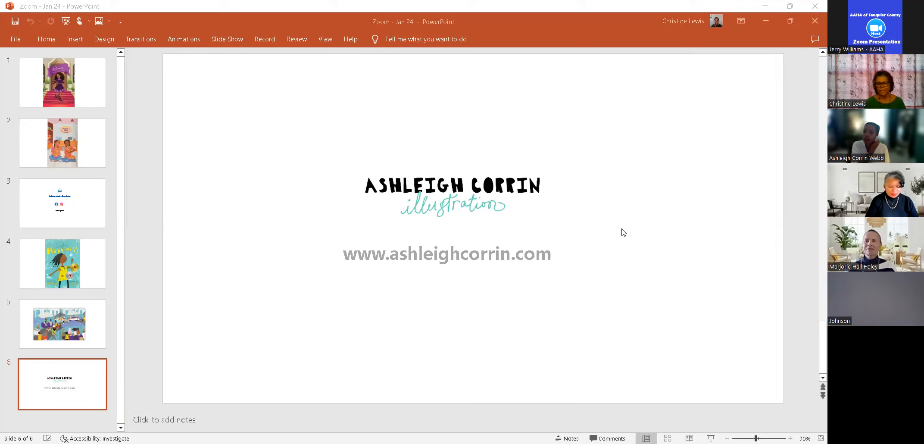
{"action": "mouse_move", "coordinate": [683, 224]}
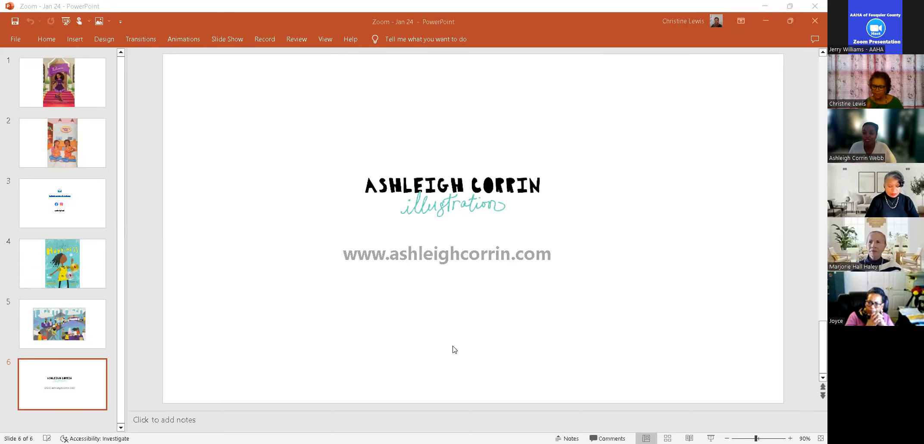
{"action": "mouse_move", "coordinate": [467, 319]}
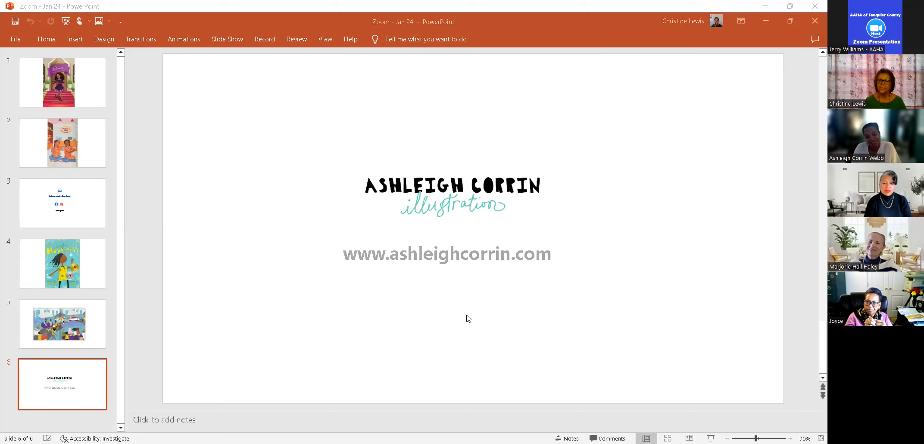
{"action": "mouse_move", "coordinate": [465, 127]}
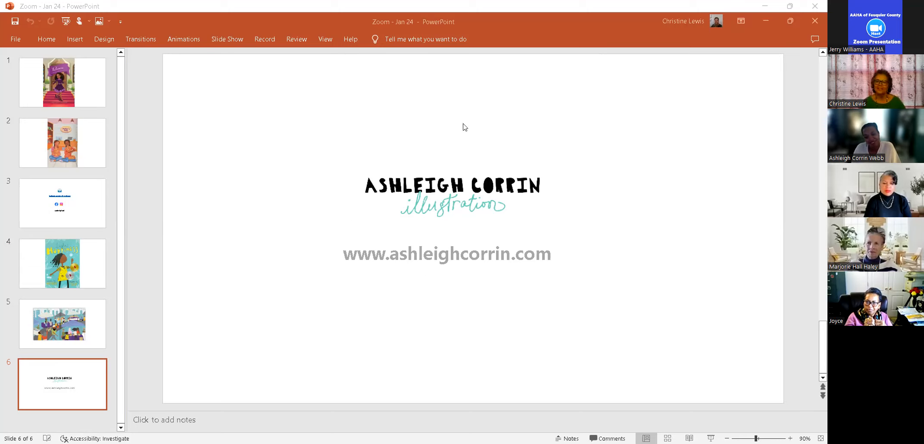
{"action": "mouse_move", "coordinate": [508, 46]}
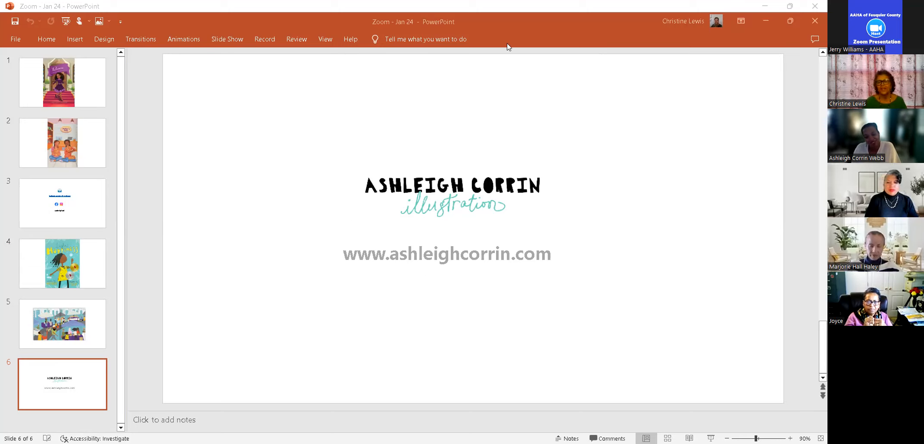